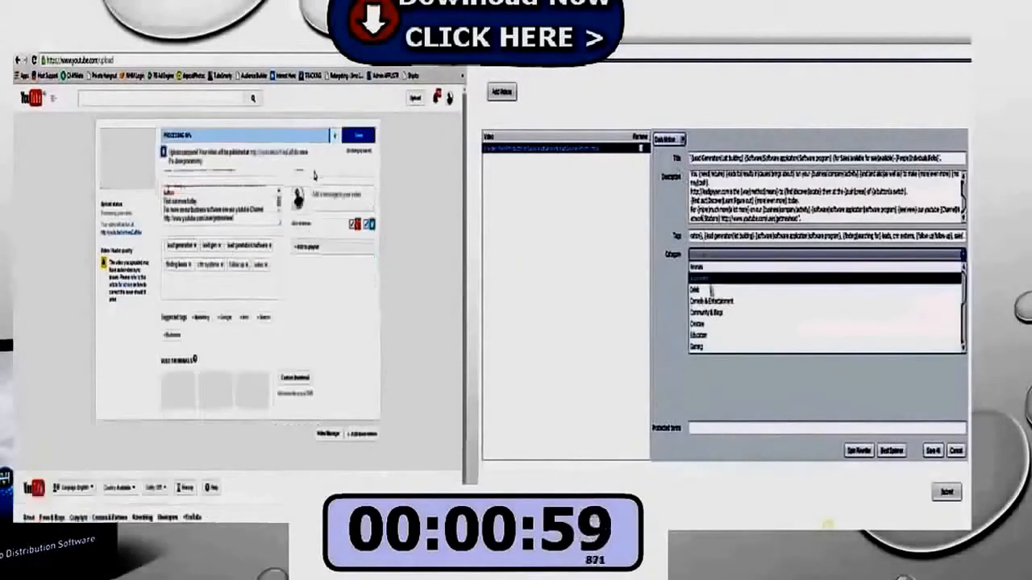
# Pick Howto & Style from the Category dropdown for the YouTube upload
pyautogui.click(715, 310)
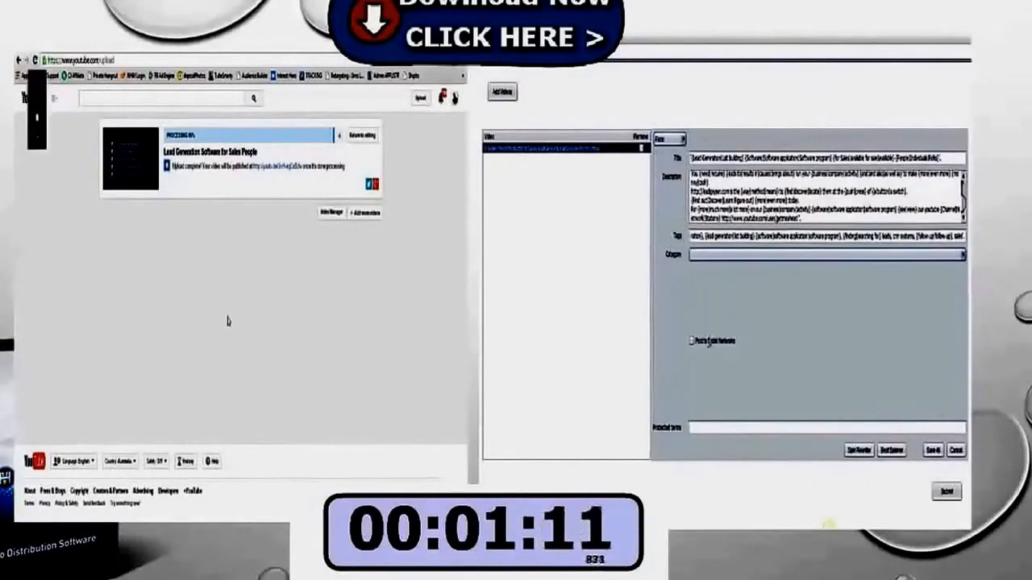
pyautogui.click(692, 339)
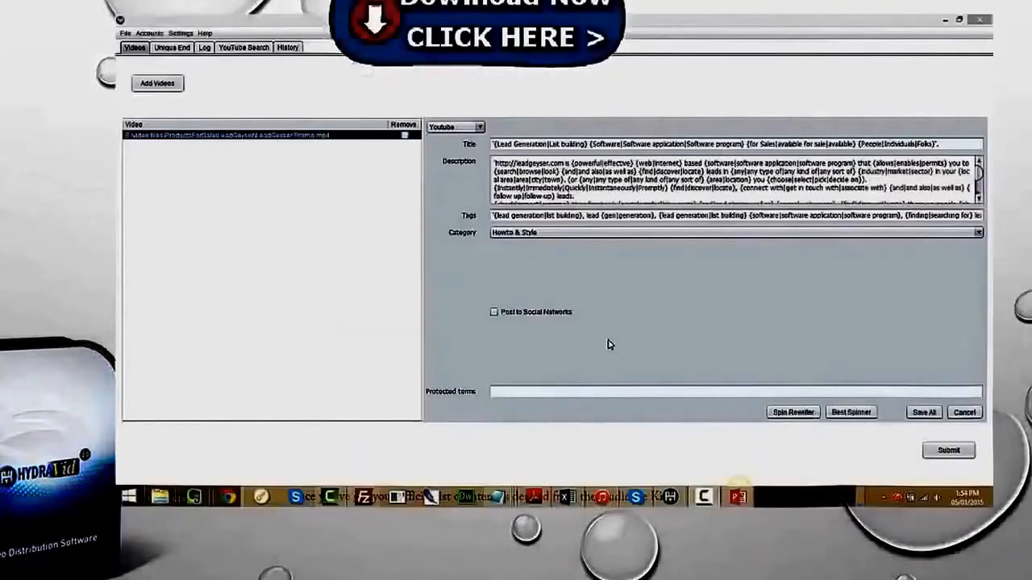
# Review the saved video platform accounts, then the Twitter, Facebook, Tumblr and Pinterest social accounts
pyautogui.click(149, 33)
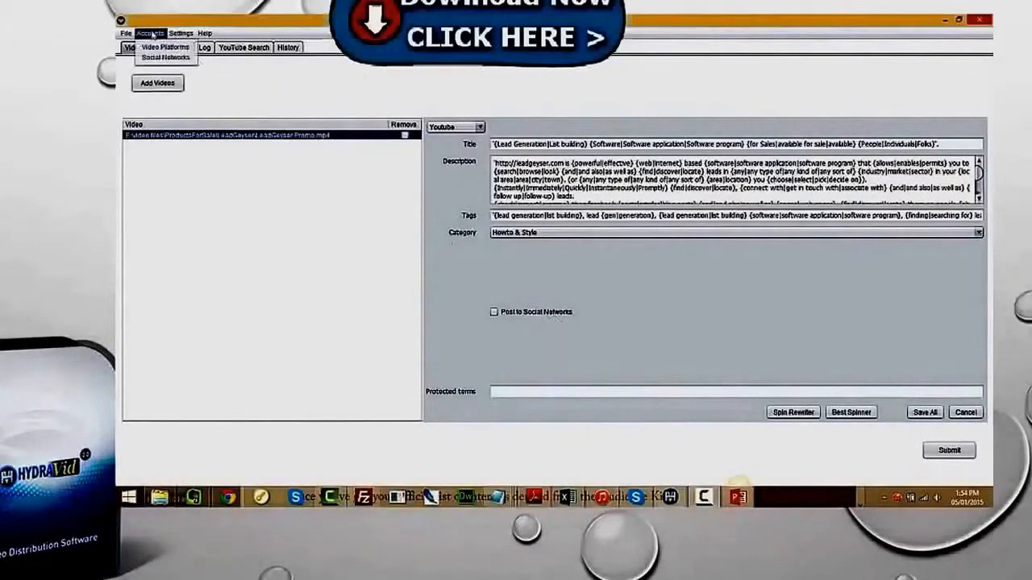
pyautogui.click(164, 46)
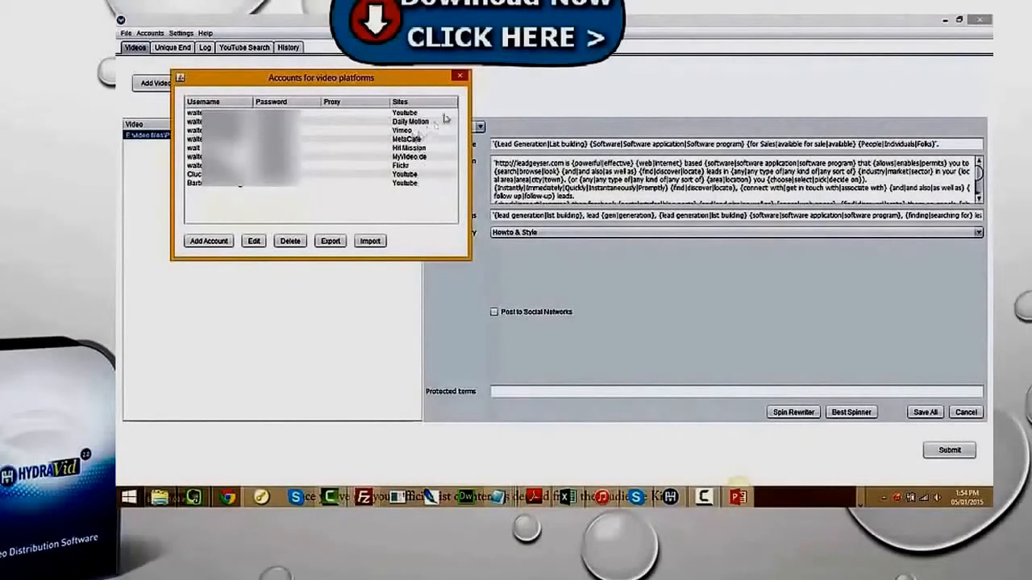
pyautogui.click(460, 75)
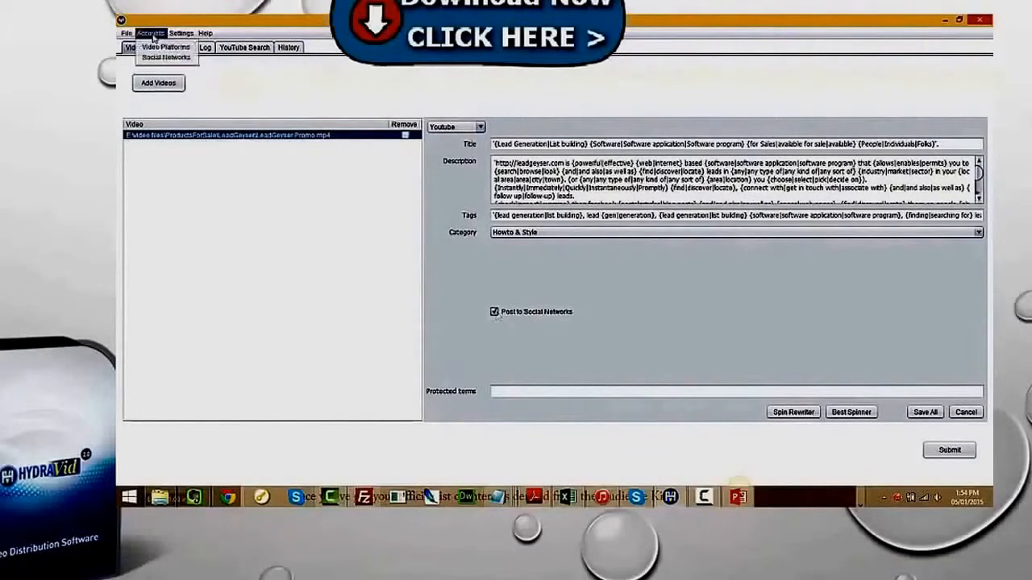
pyautogui.click(161, 58)
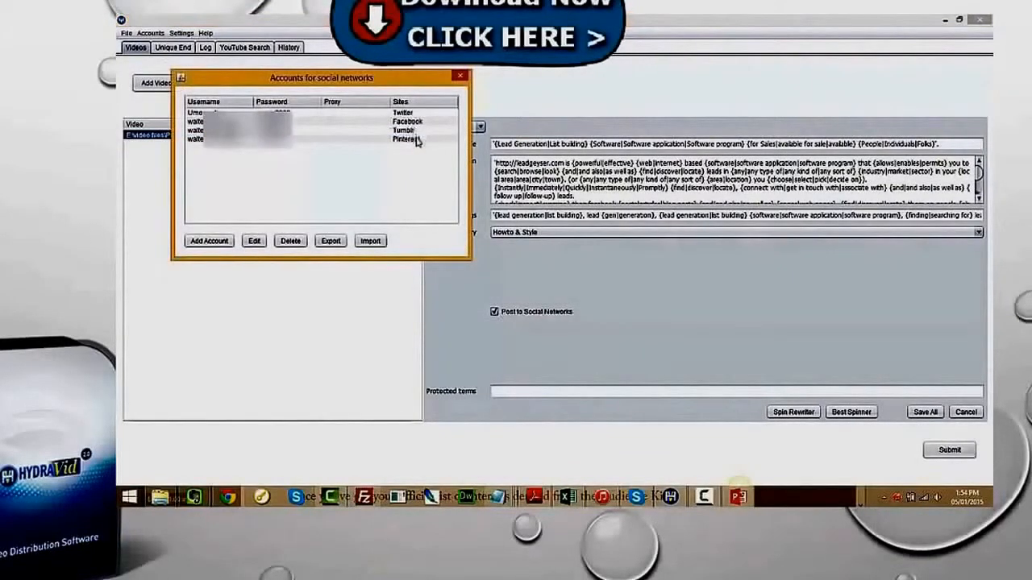
pyautogui.moveTo(420, 145)
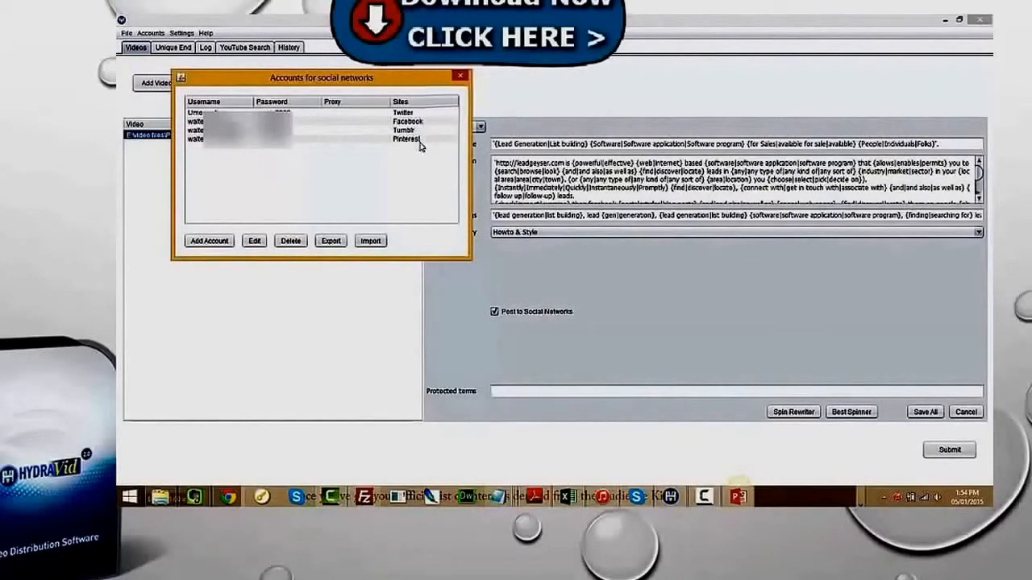
pyautogui.click(460, 75)
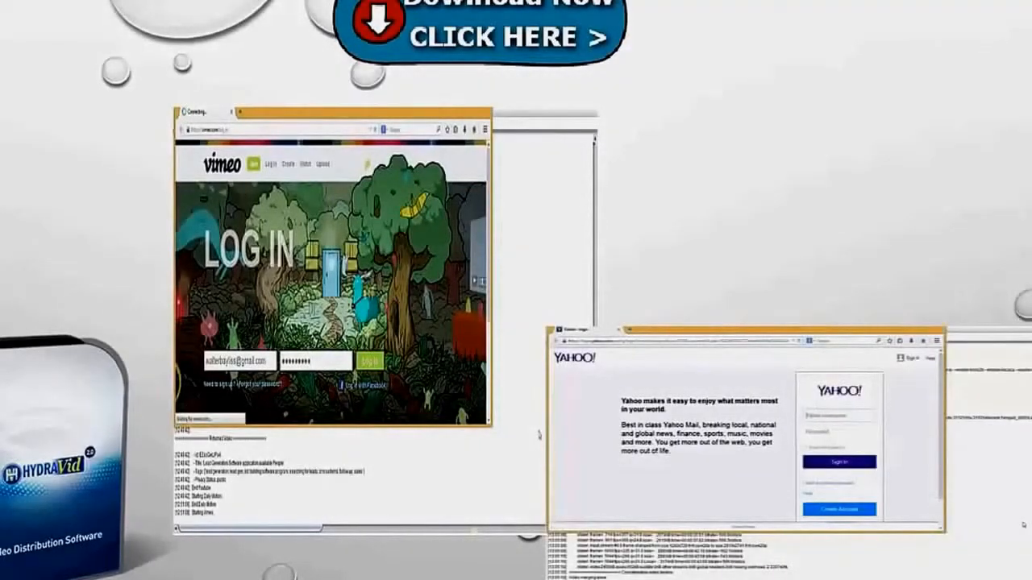
# Log in to Vimeo, select the promo video file, and start its upload
pyautogui.click(372, 357)
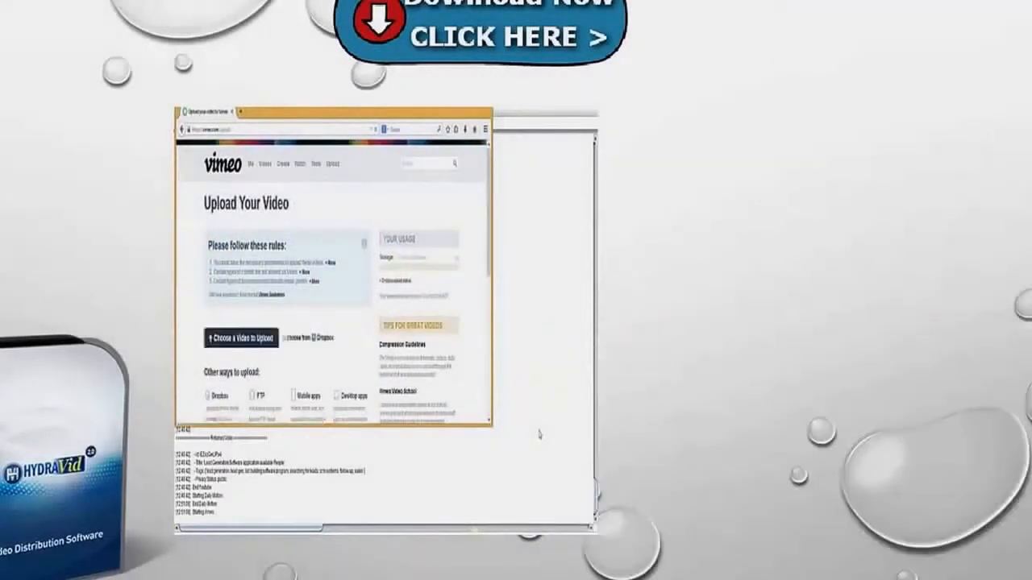
pyautogui.click(242, 338)
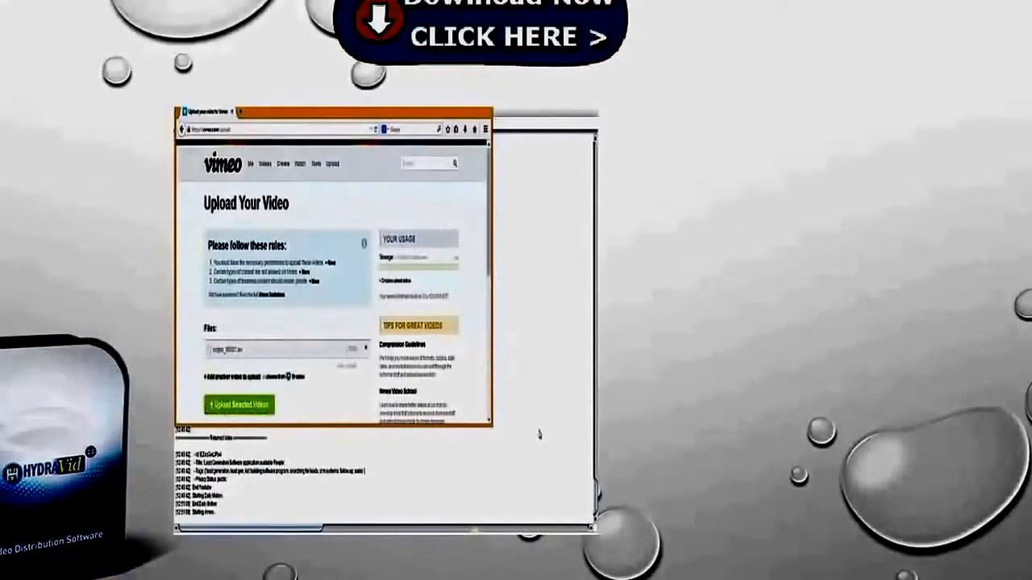
pyautogui.click(239, 405)
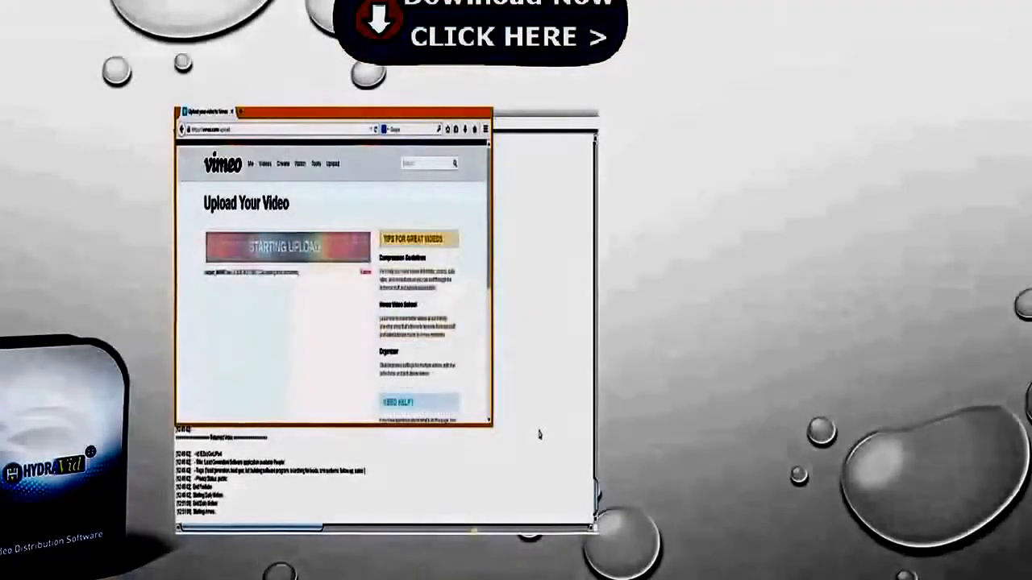